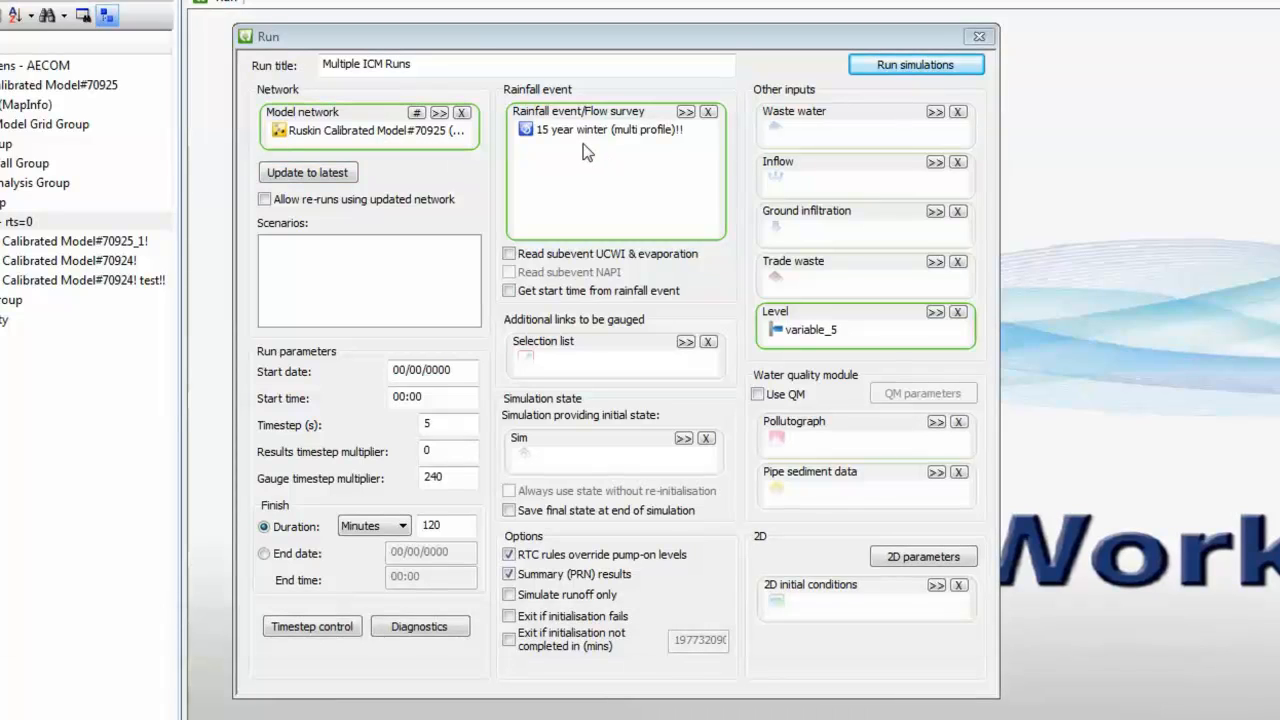
mouse_move(640, 150)
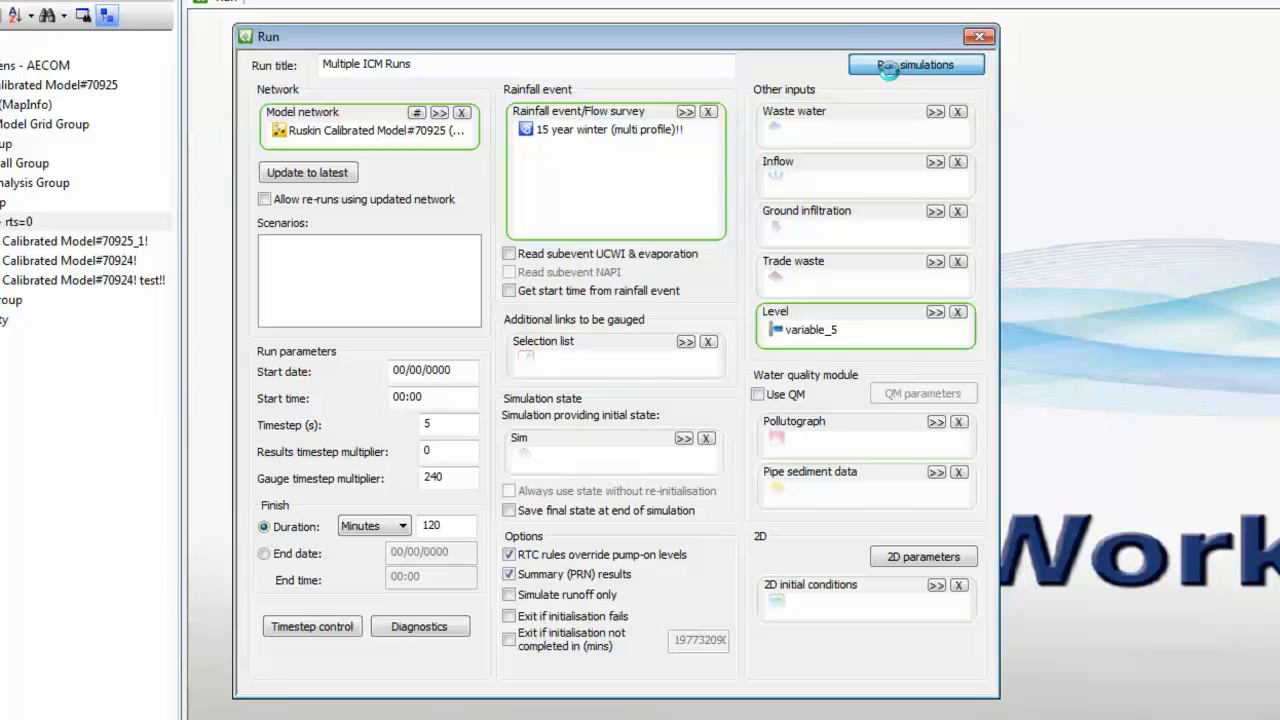
Start scheduling the 'Multiple ICM Runs' simulations to see the workgroup Run on choices
click(915, 64)
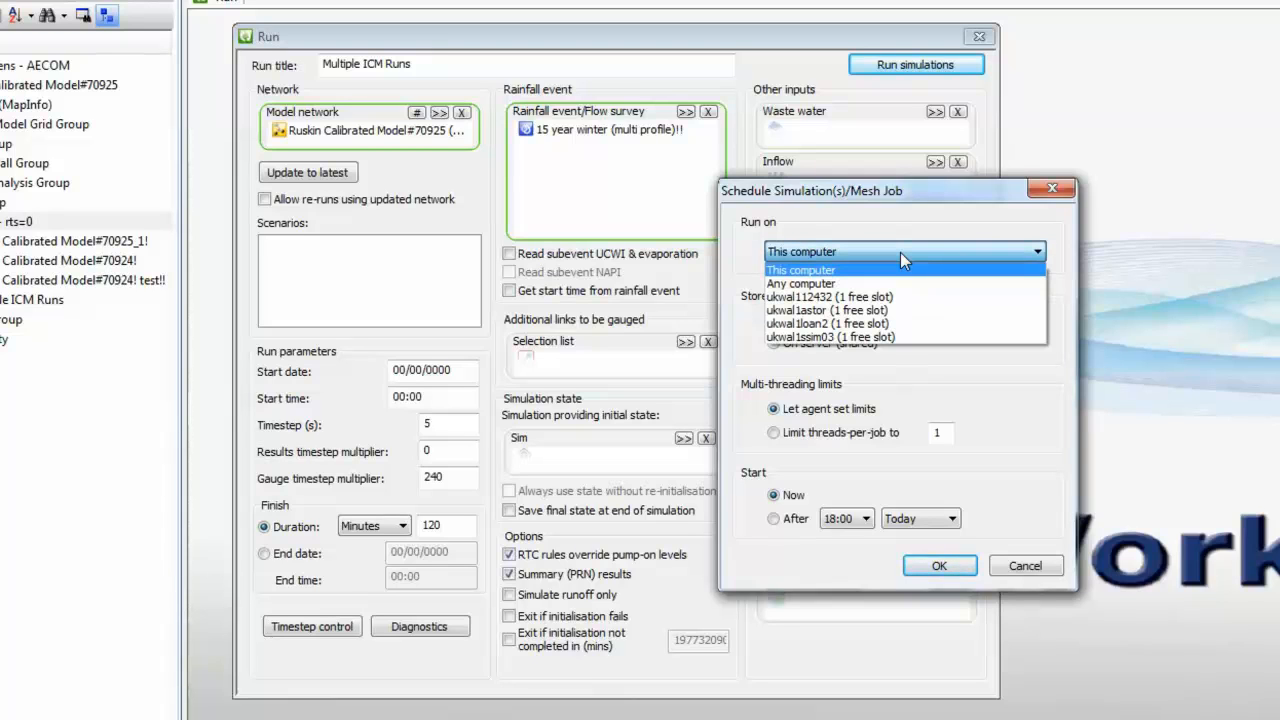
mouse_move(900, 283)
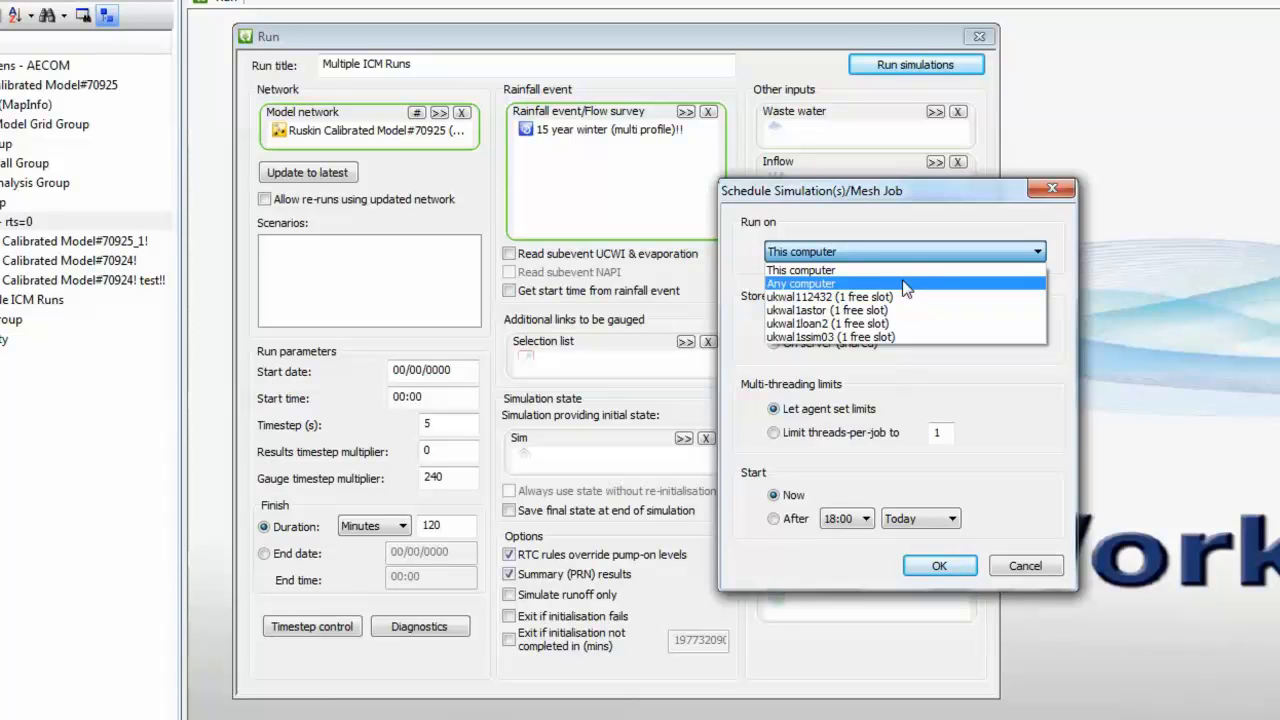
mouse_move(900, 310)
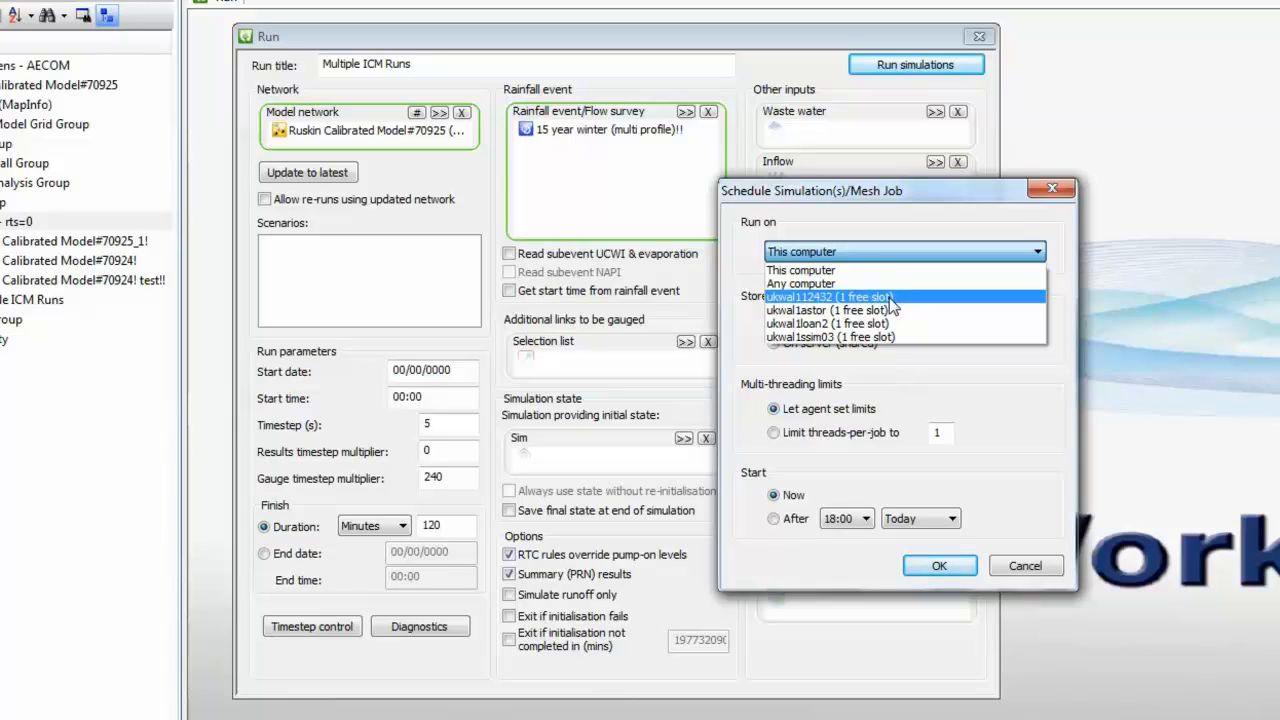
mouse_move(893, 272)
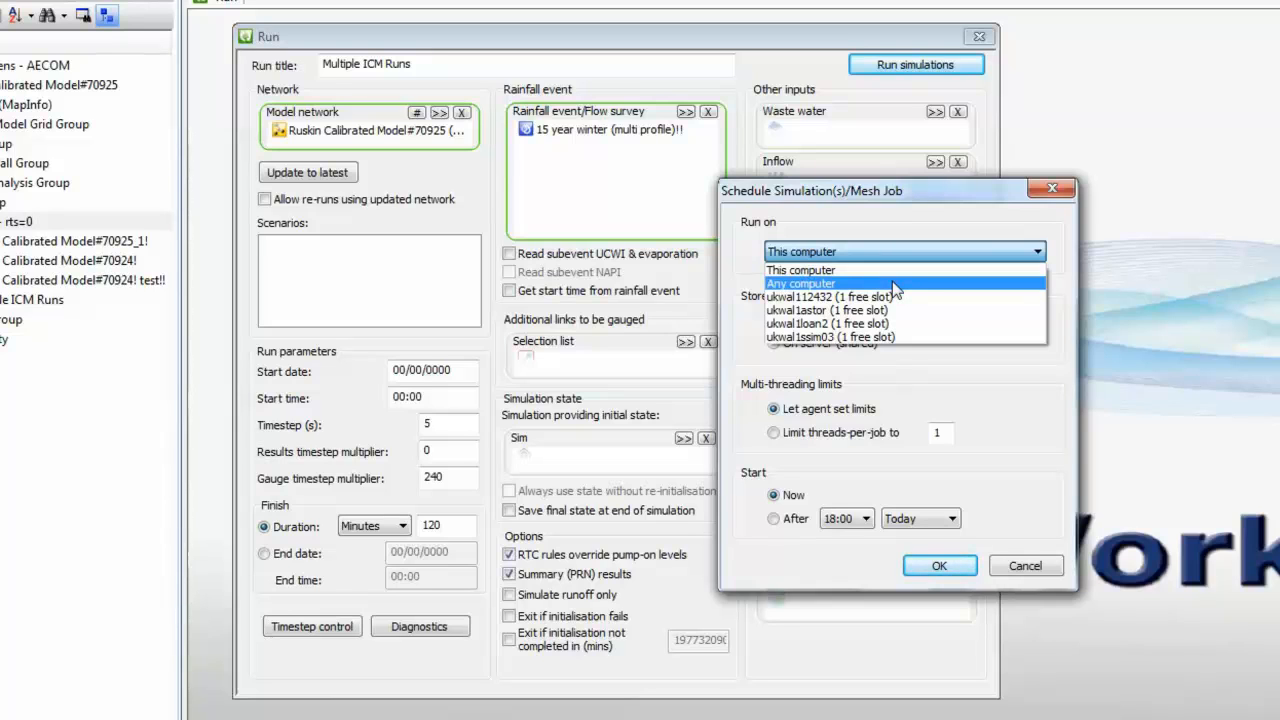
Choose Any computer for Run on, keeping results stored locally and start set to Now
click(800, 283)
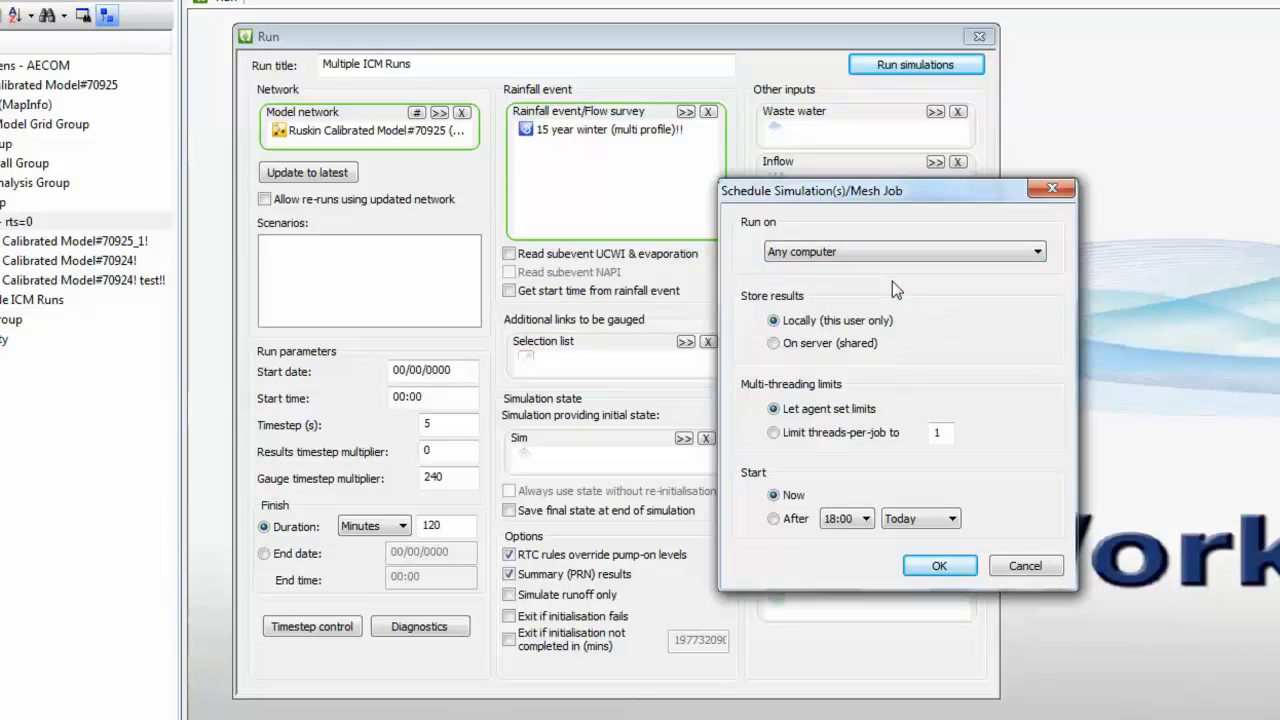
mouse_move(932, 424)
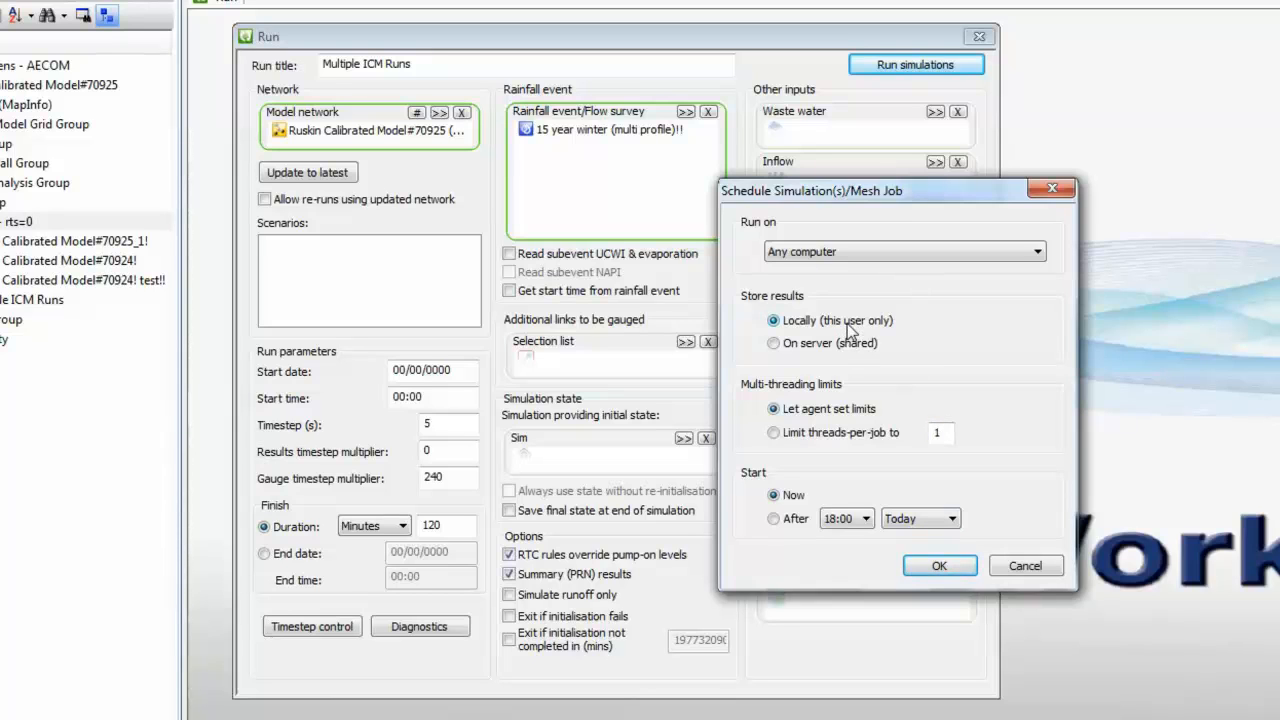
mouse_move(849, 427)
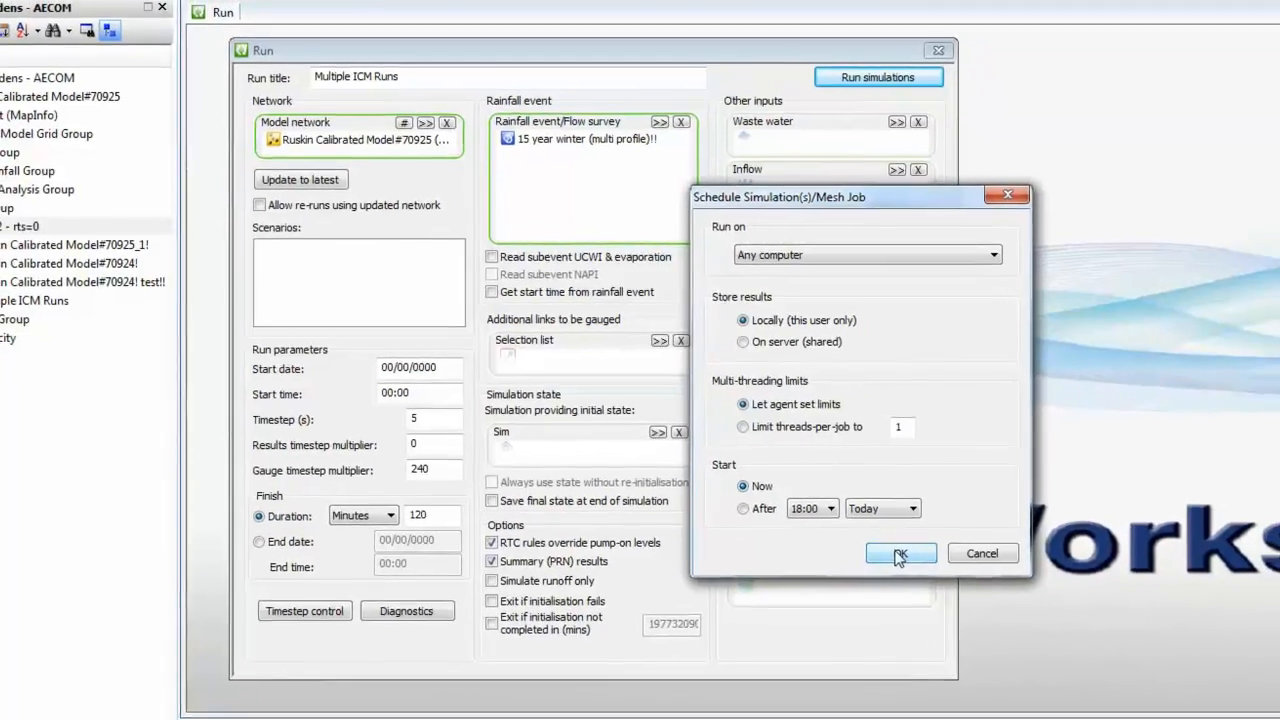
Submit the fifteen simulation jobs and monitor them starting across agent computers
click(900, 554)
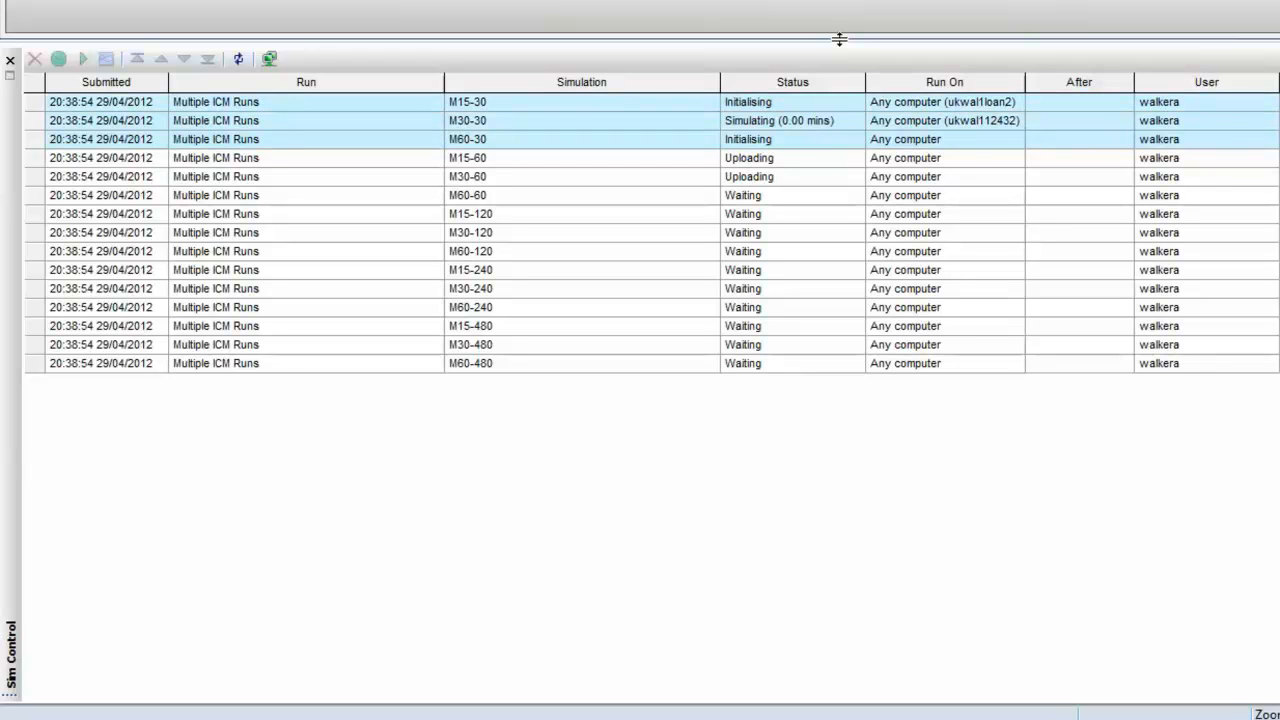
mouse_move(1035, 168)
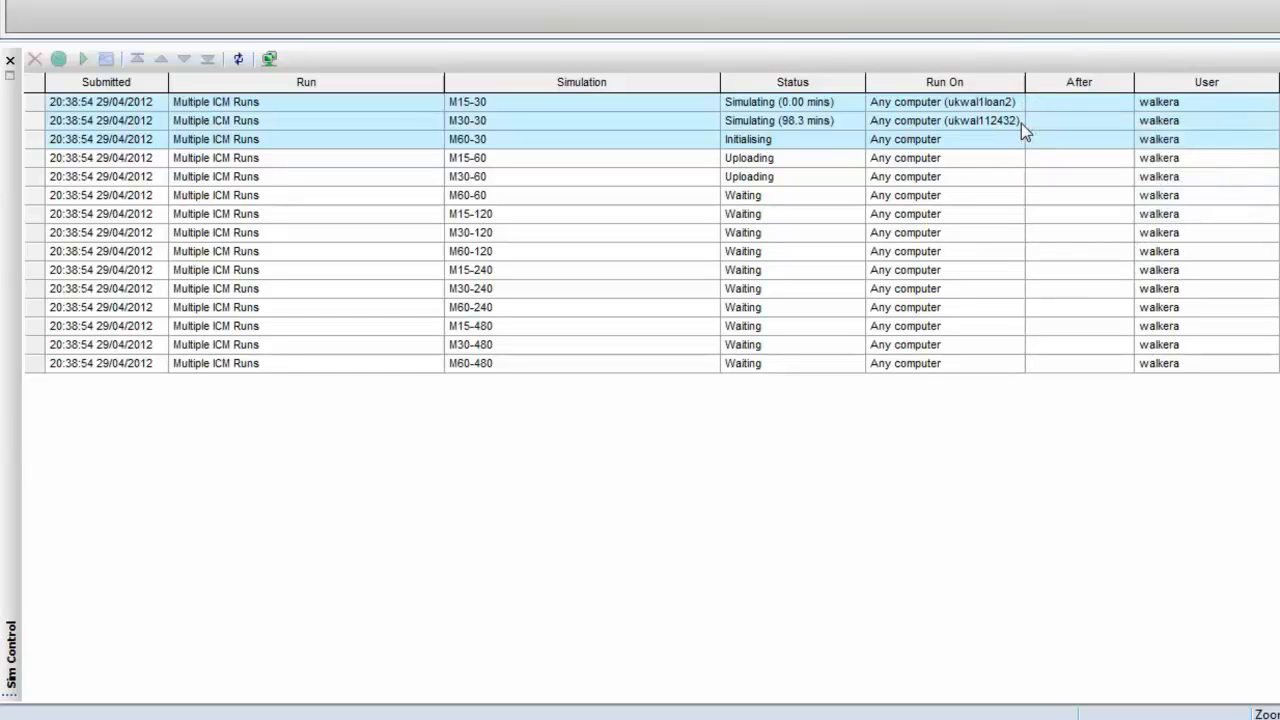
mouse_move(905, 176)
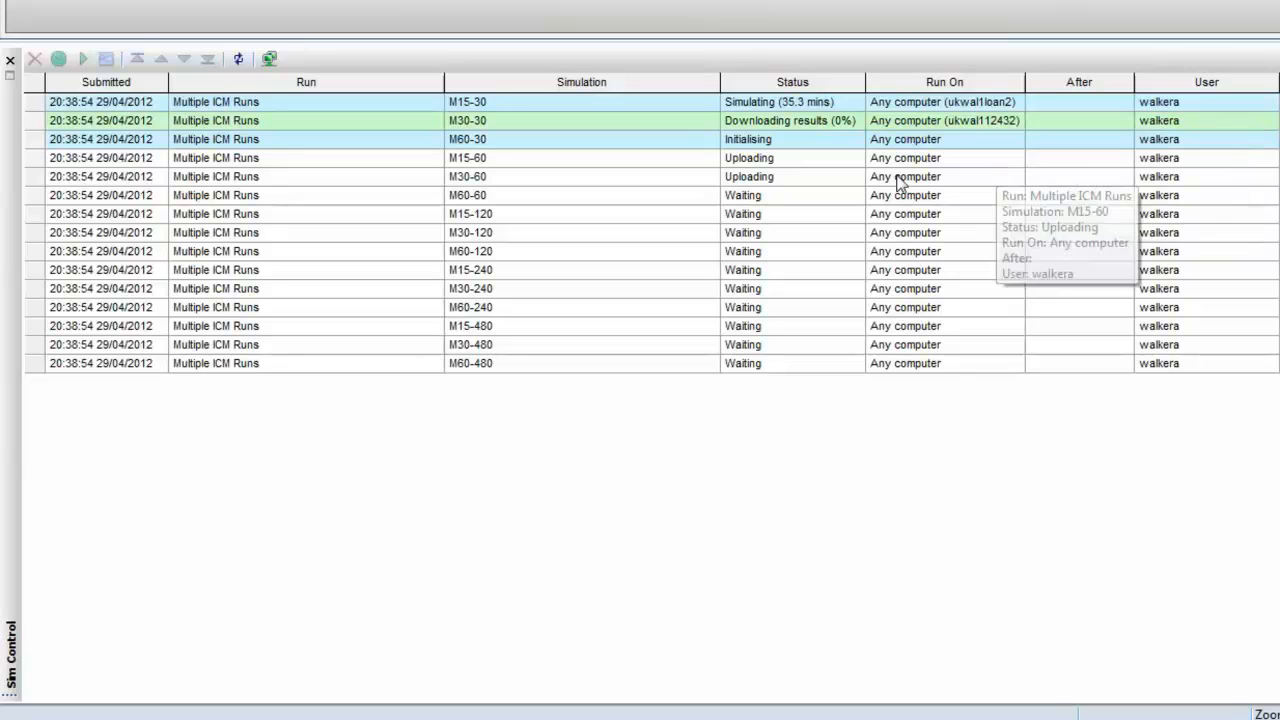
mouse_move(790, 160)
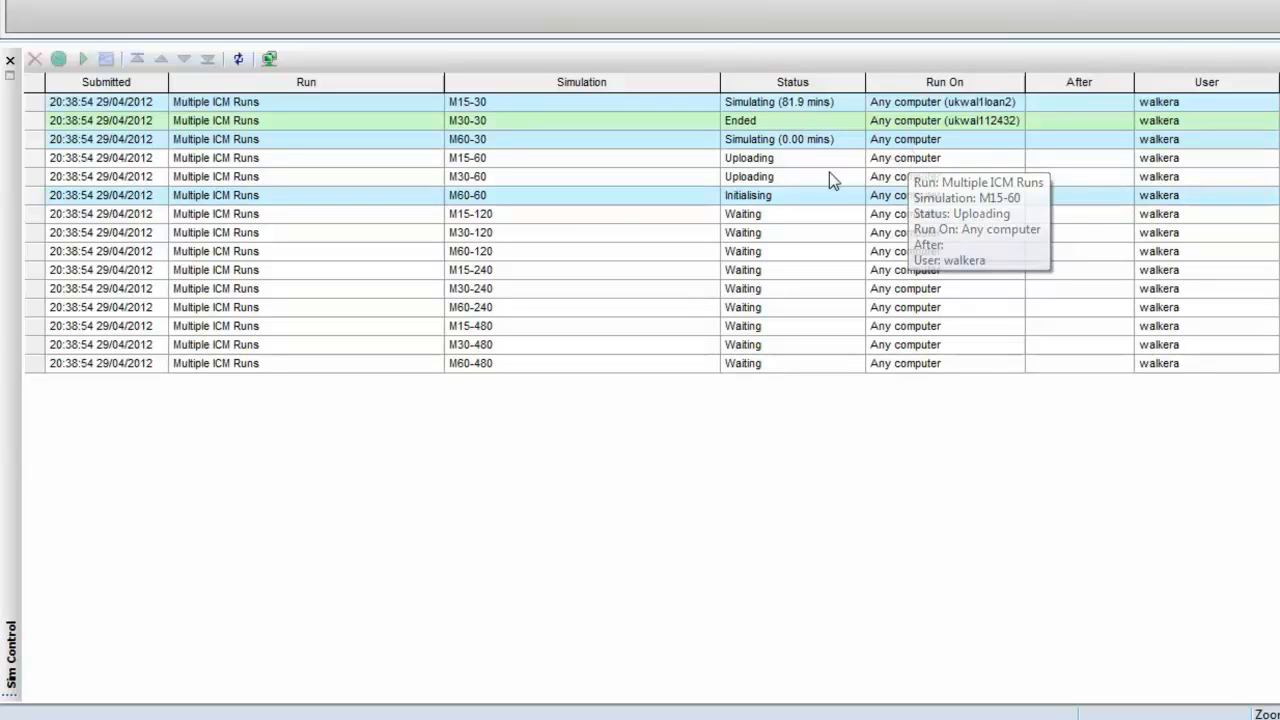
mouse_move(825, 128)
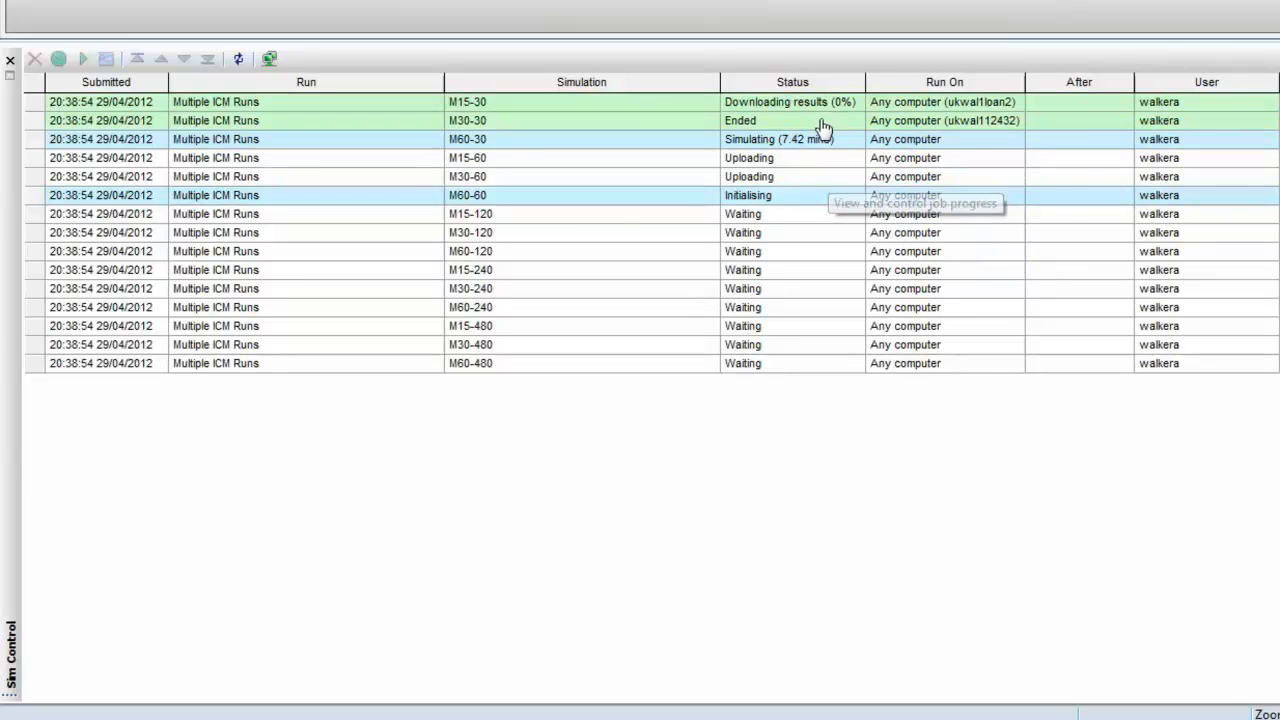
mouse_move(833, 121)
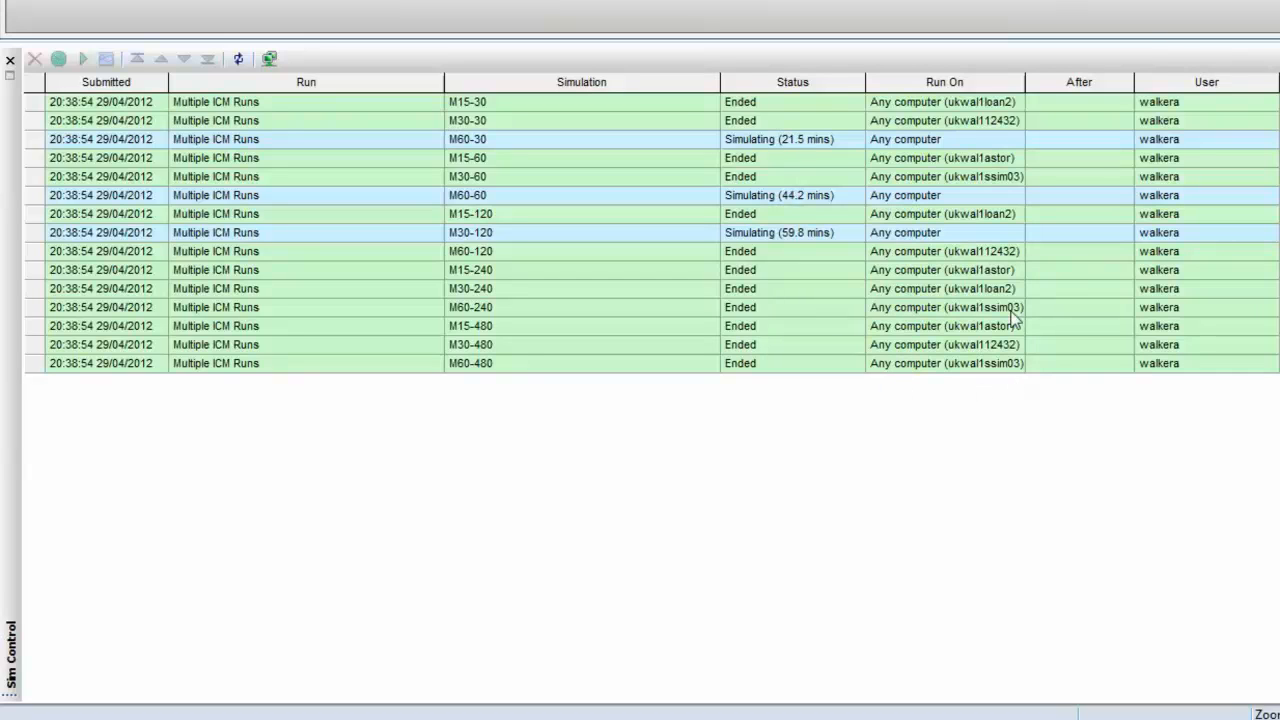
mouse_move(1018, 145)
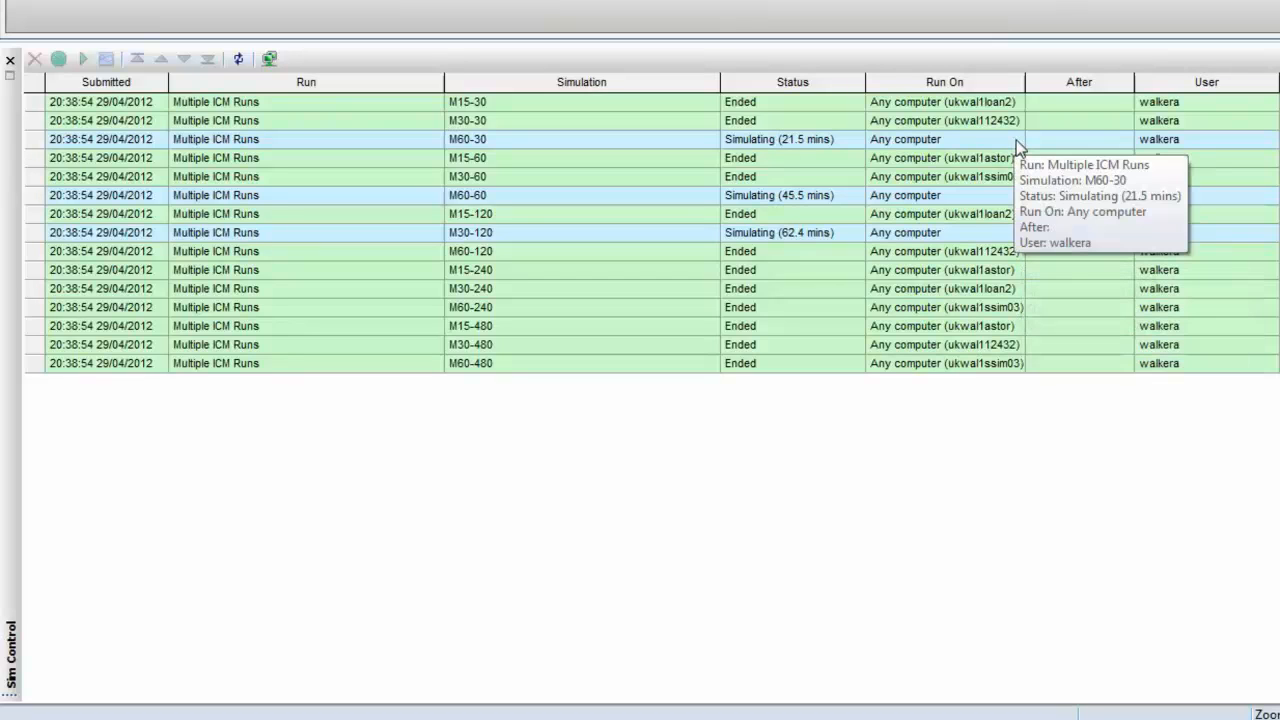
mouse_move(940, 157)
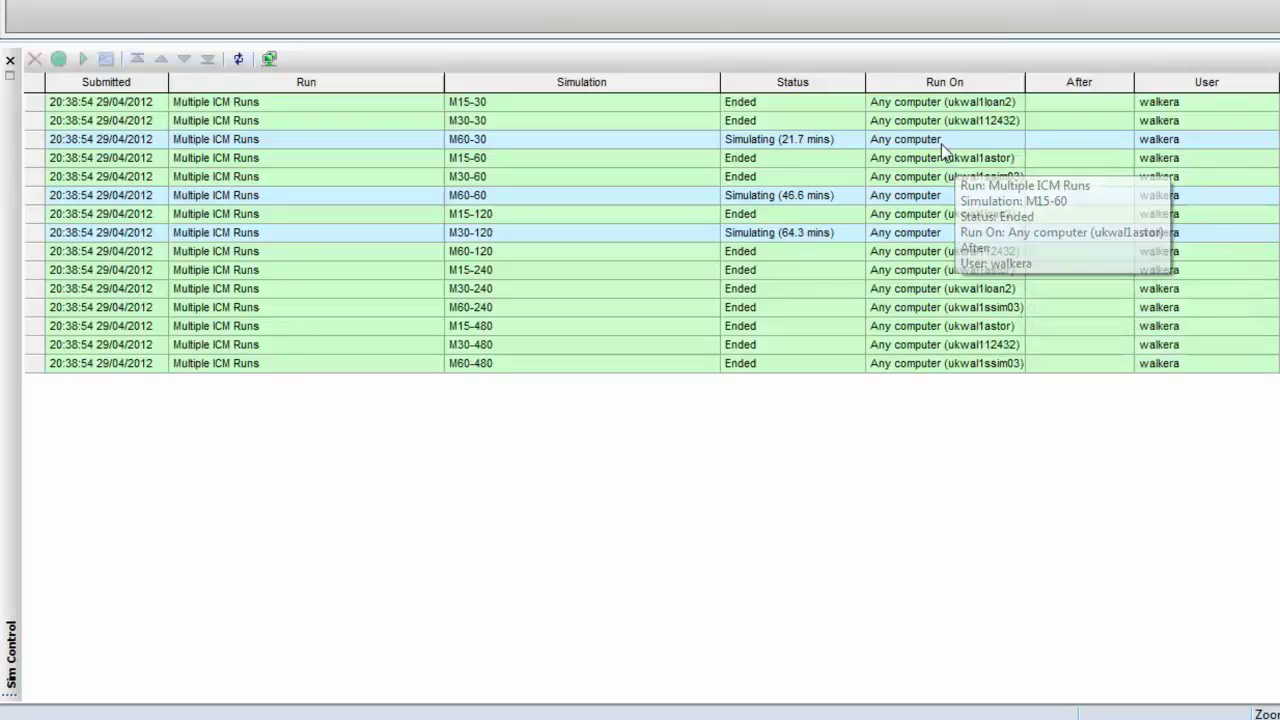
mouse_move(935, 232)
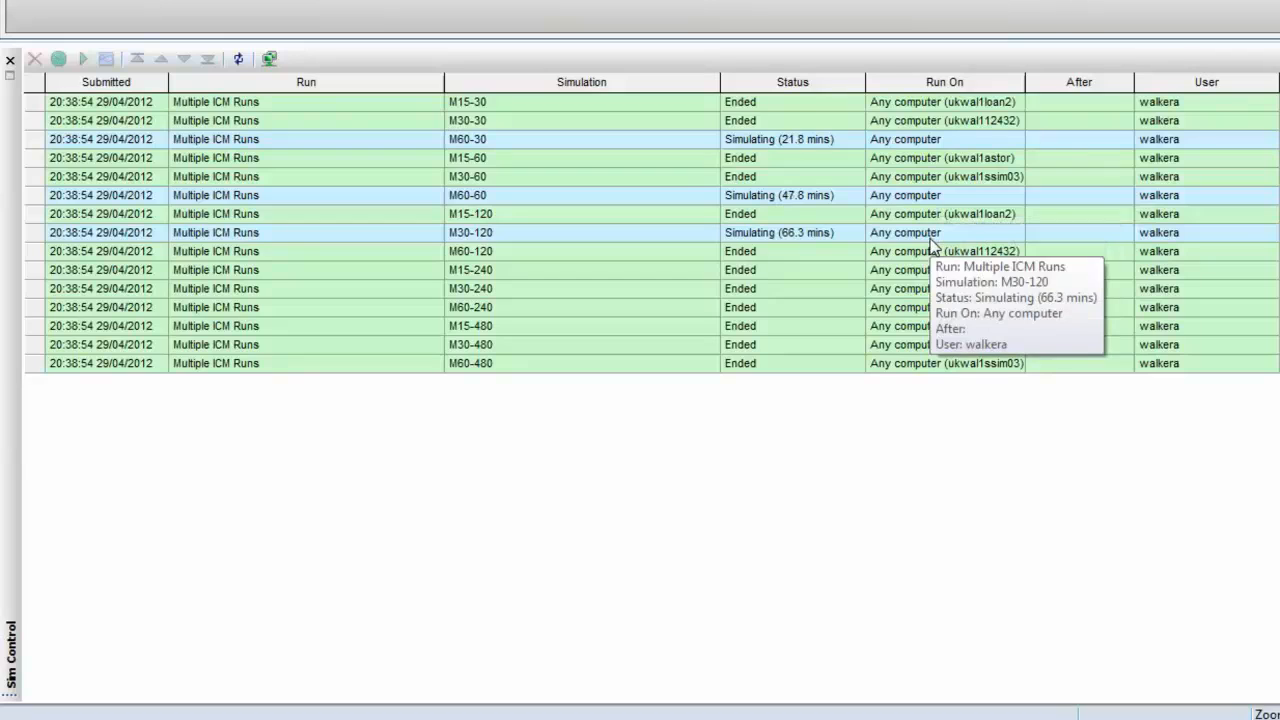
mouse_move(1000, 240)
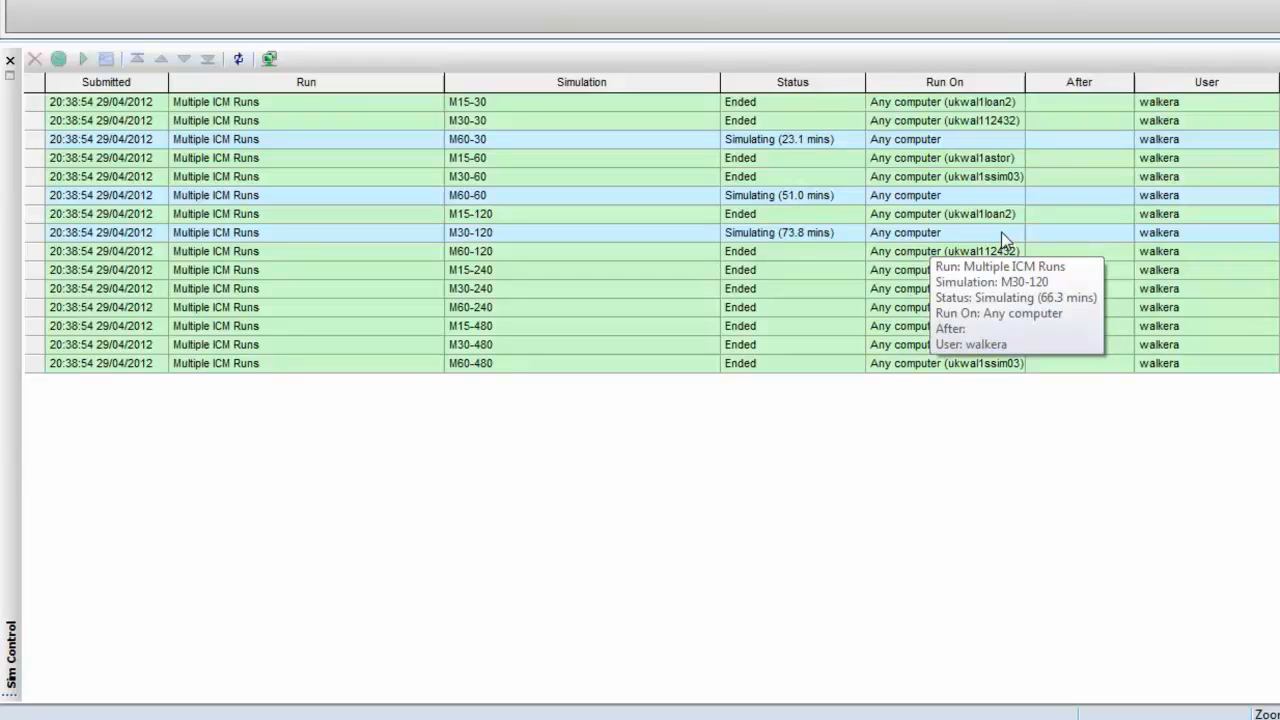
mouse_move(863, 401)
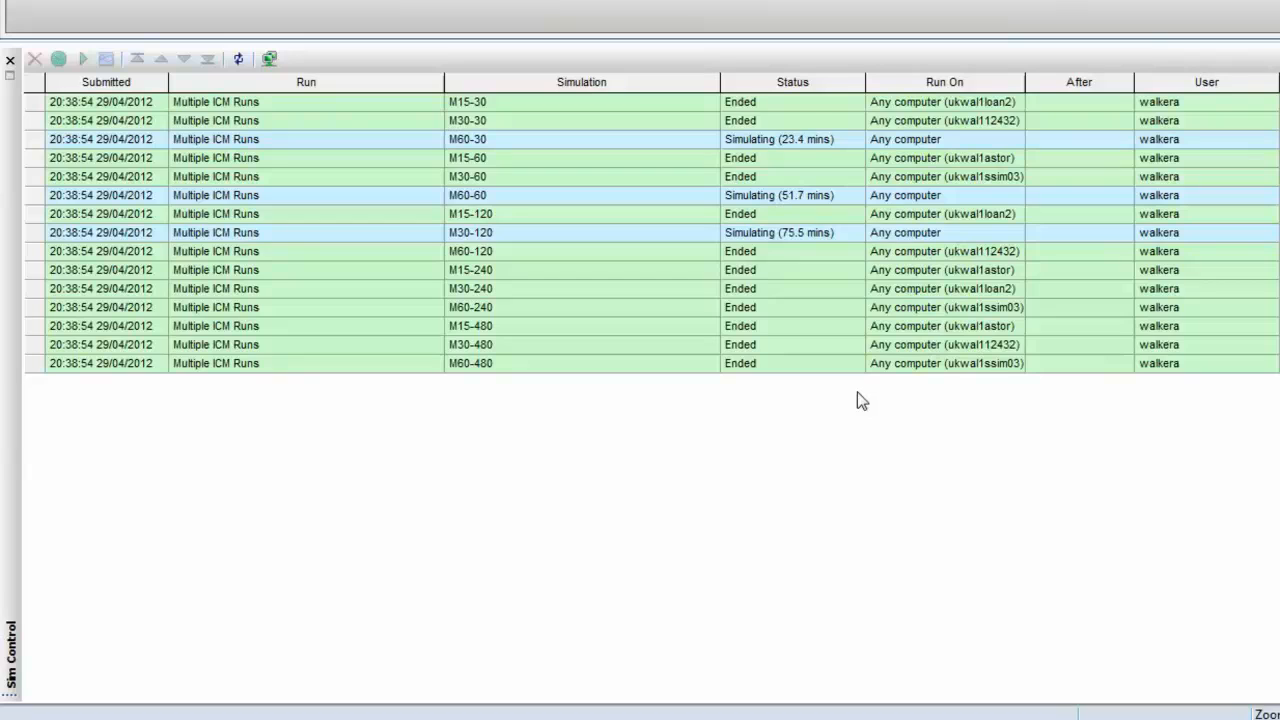